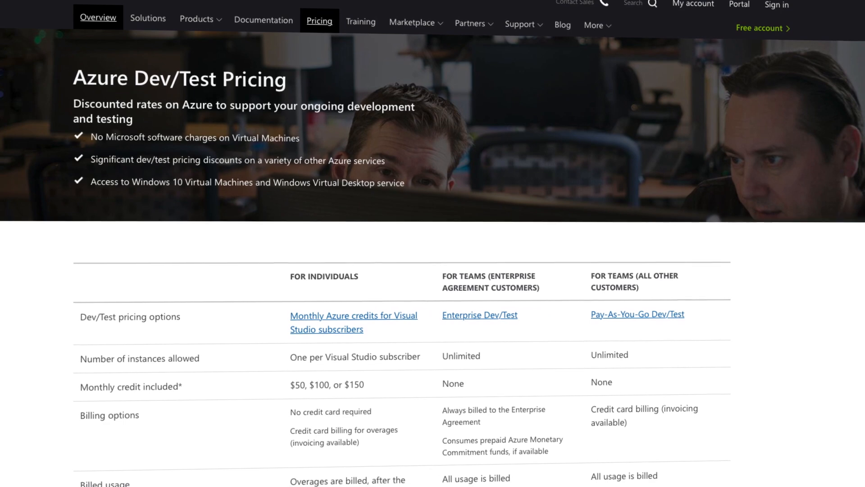
- Check the test migration notification, open Manage target cost, then the StartVMOnTimer function overview
scroll("down", 3)
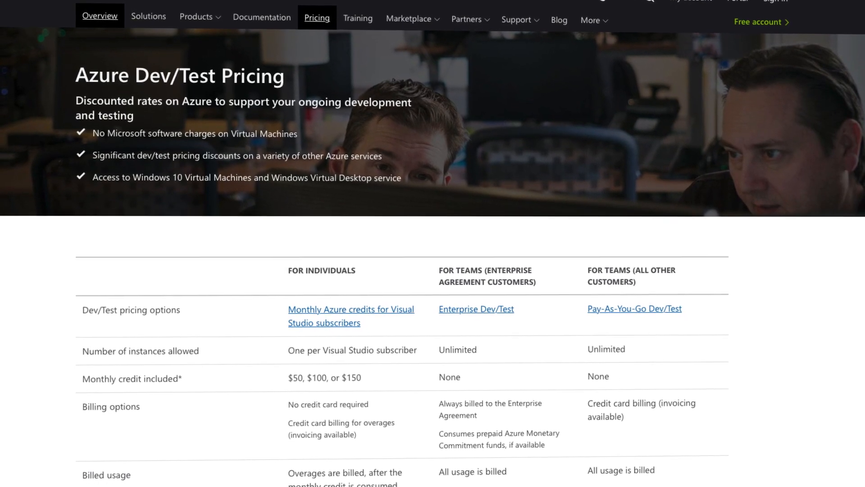
scroll("down", 3)
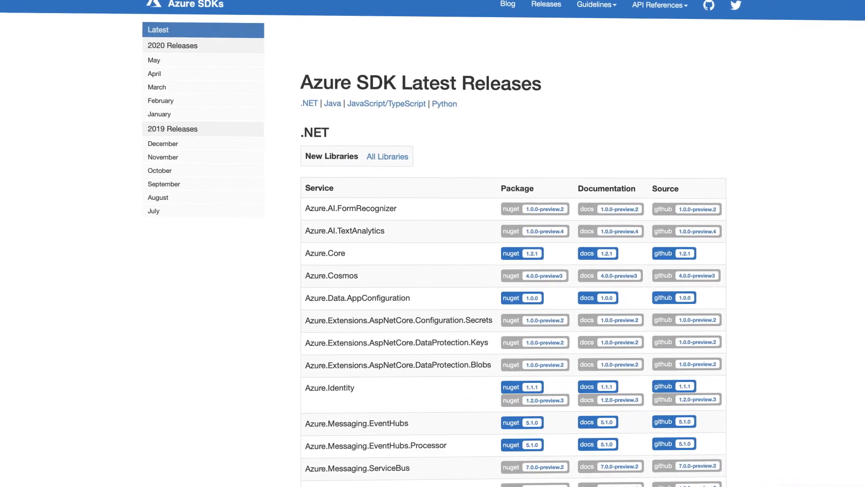
scroll("down", 3)
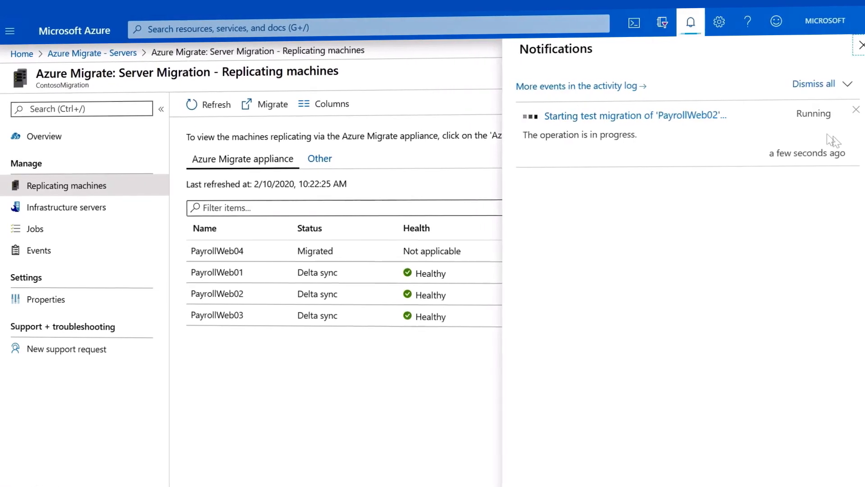
left_click(635, 115)
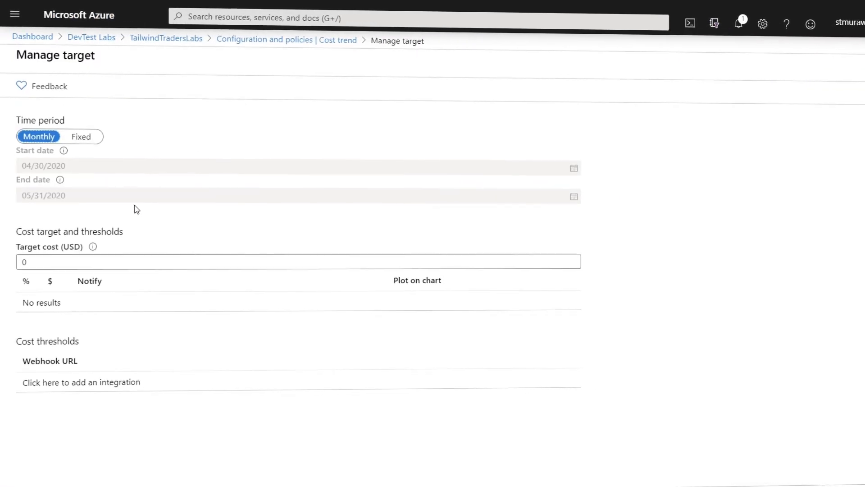
left_click(299, 261)
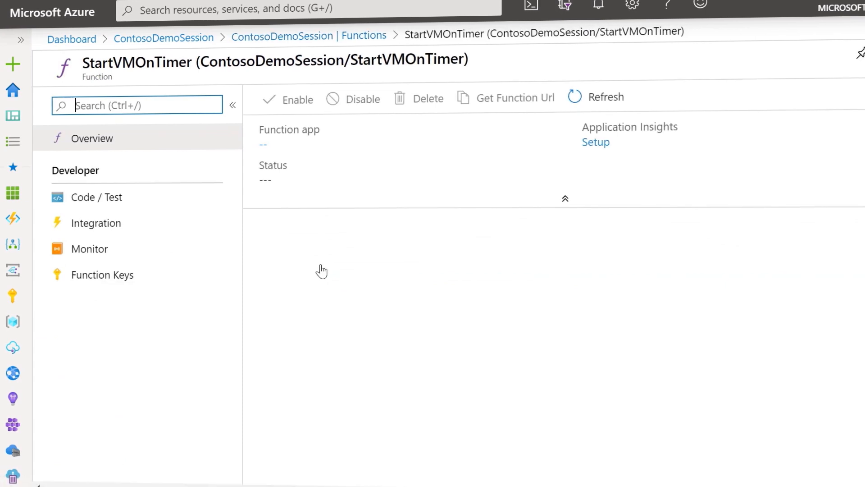
left_click(98, 198)
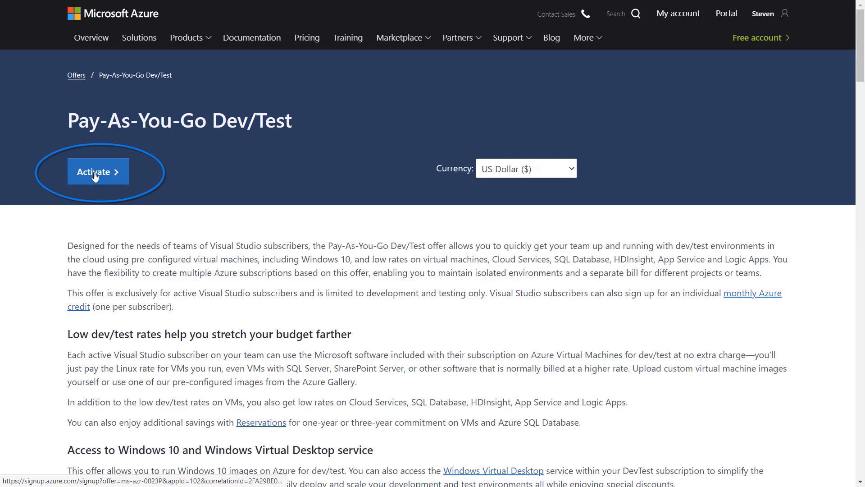
- Activate the Pay-As-You-Go Dev/Test offer, keep the payment method, accept the agreement and sign up
left_click(98, 171)
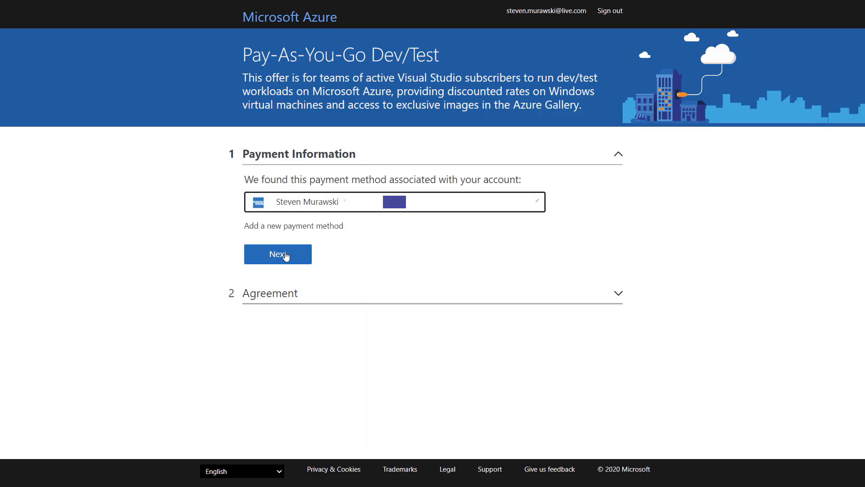
left_click(278, 254)
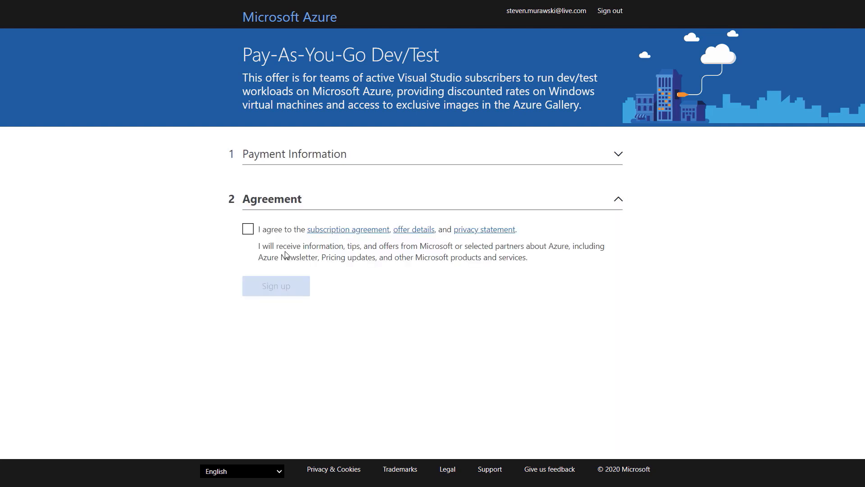
left_click(276, 286)
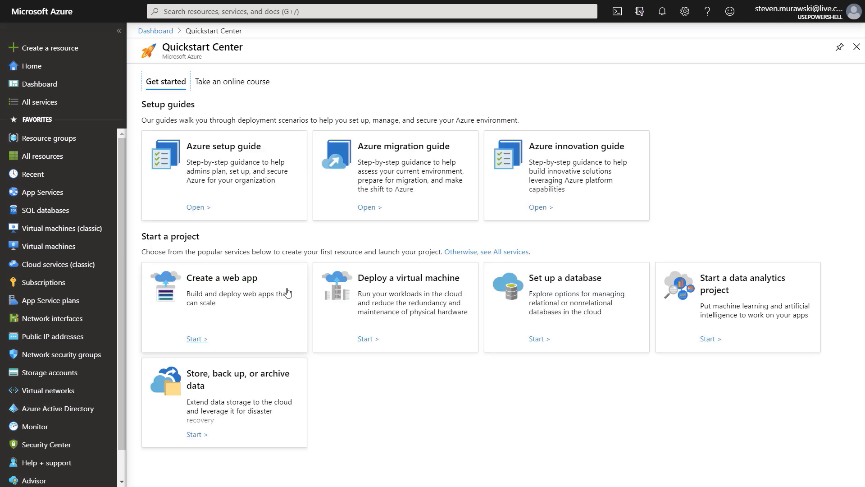
mouse_move(42, 102)
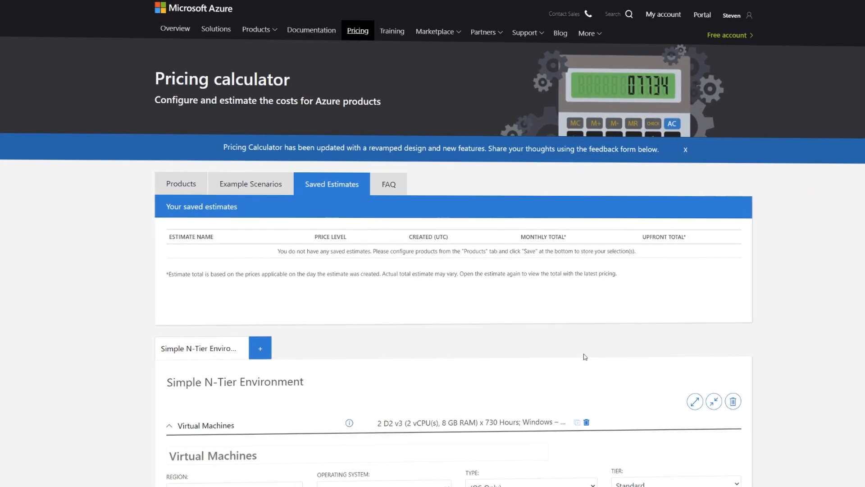
scroll("down", 3)
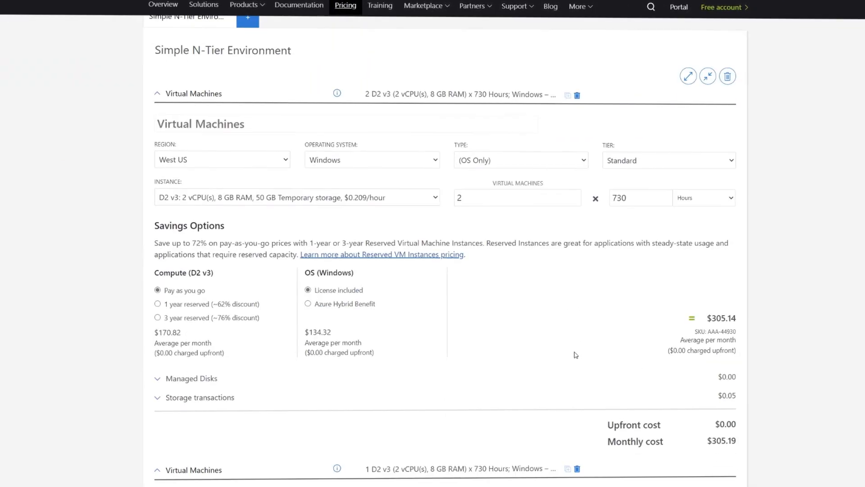
scroll("down", 3)
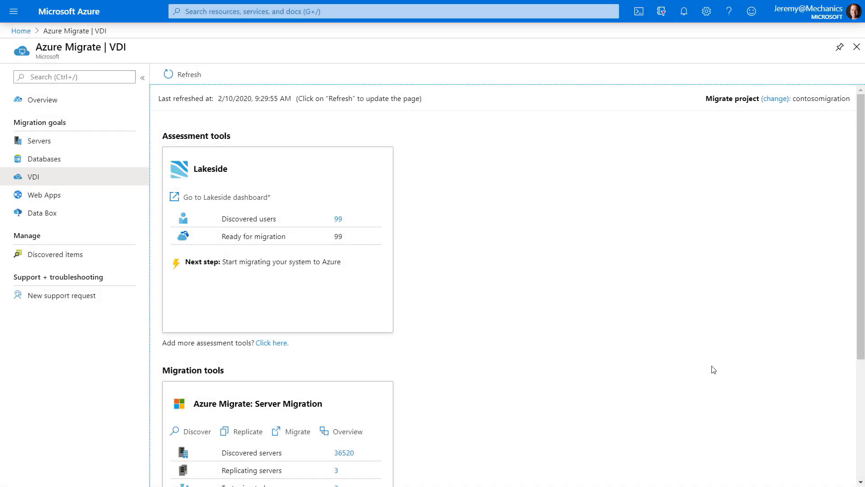
- Discover with Hyper-V in Azure Migrate, then view the Replicating servers hostpool list
scroll("down", 3)
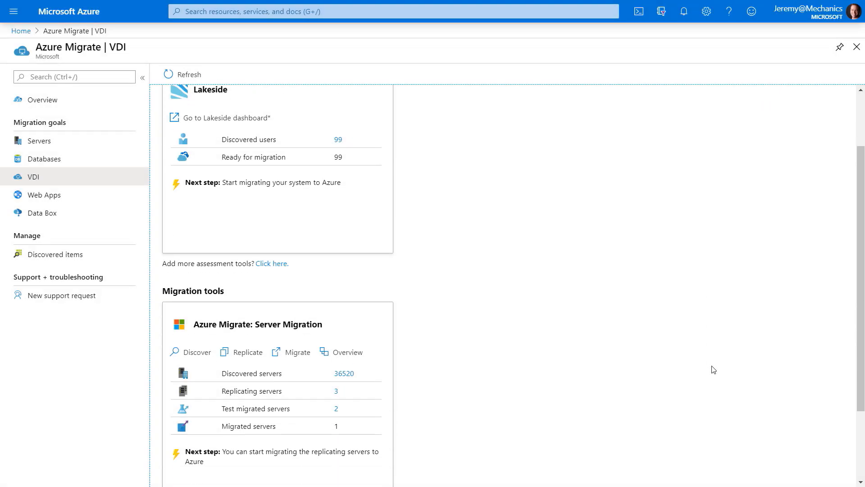
scroll("down", 3)
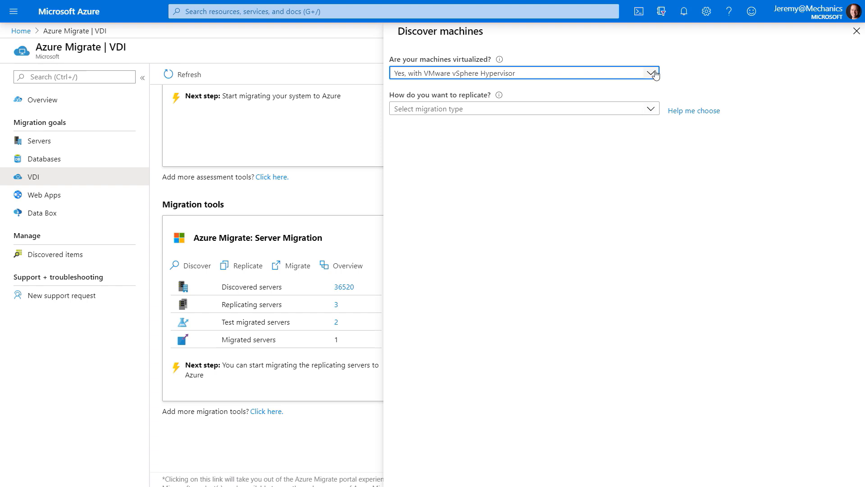
left_click(522, 73)
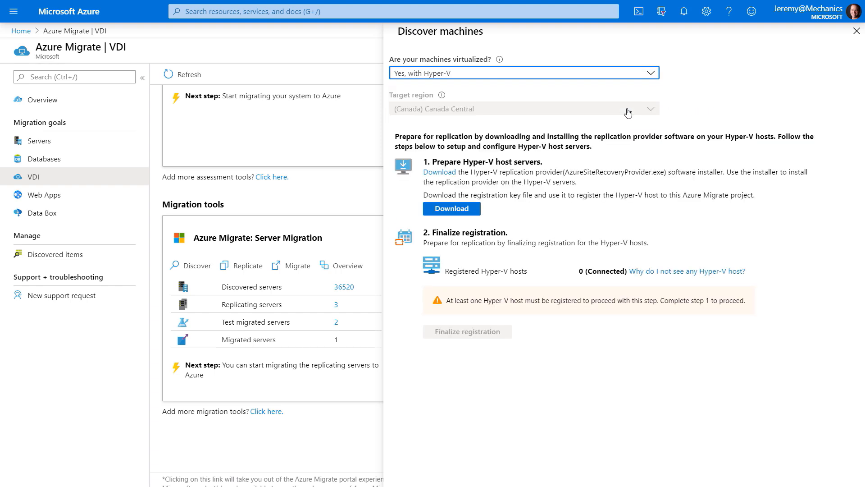
mouse_move(503, 191)
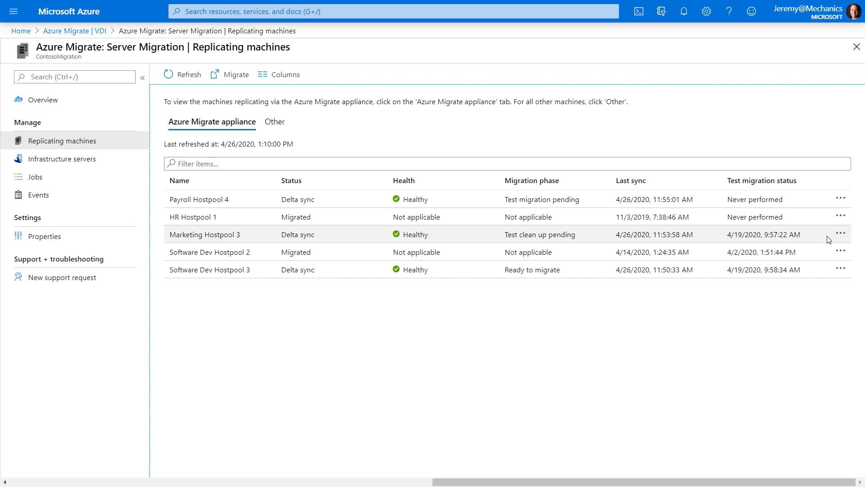
left_click(841, 234)
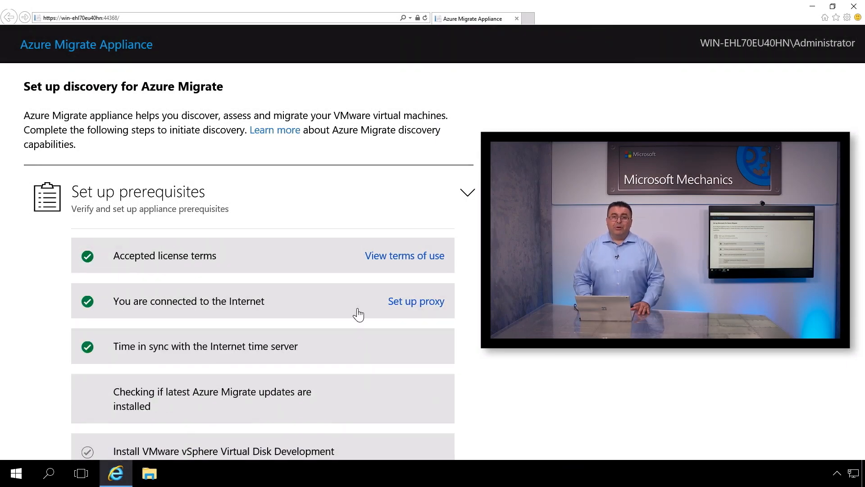
scroll("down", 3)
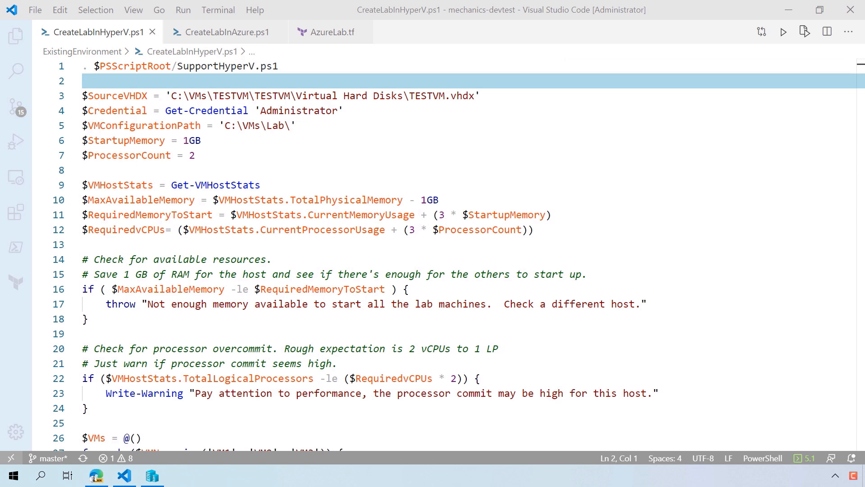
mouse_move(631, 337)
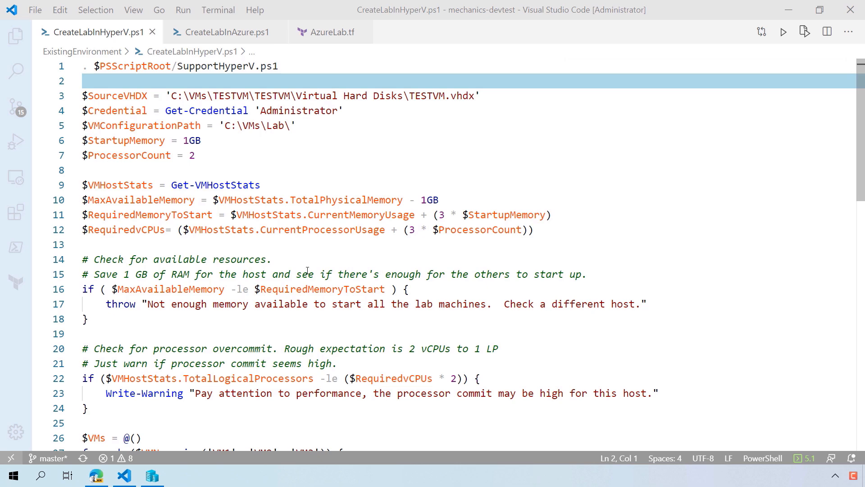
- Highlight the processor overcommit check in CreateLabInHyperV.ps1 and review the foreach loop and Receive-Job line
left_click_drag(82, 259, 645, 303)
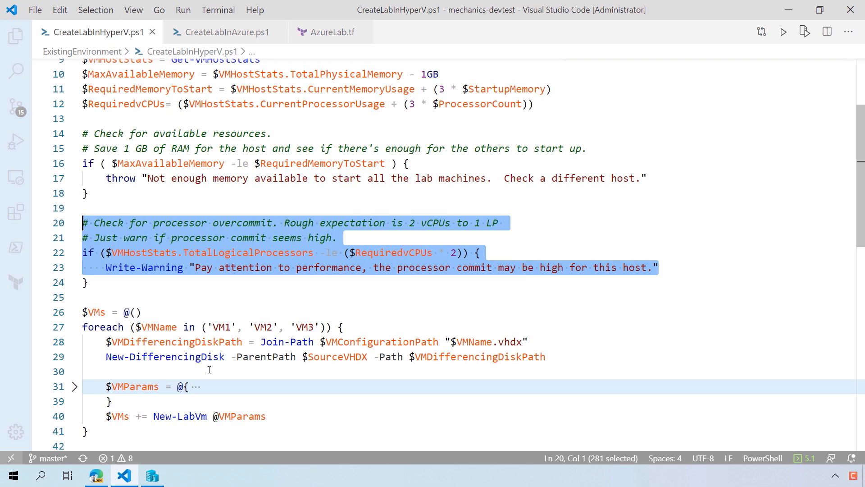
scroll("down", 3)
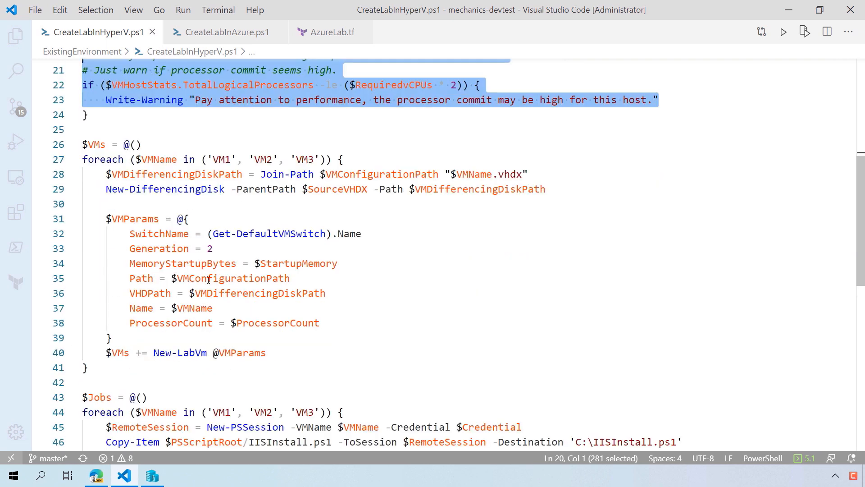
scroll("down", 3)
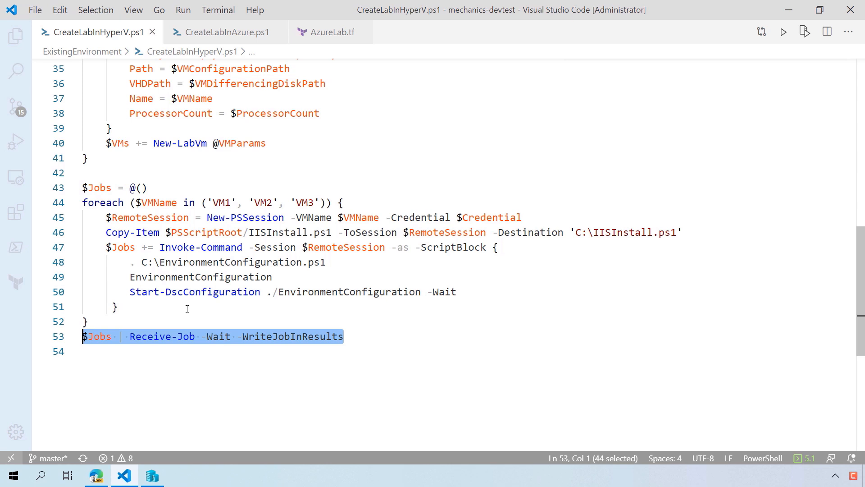
mouse_move(224, 31)
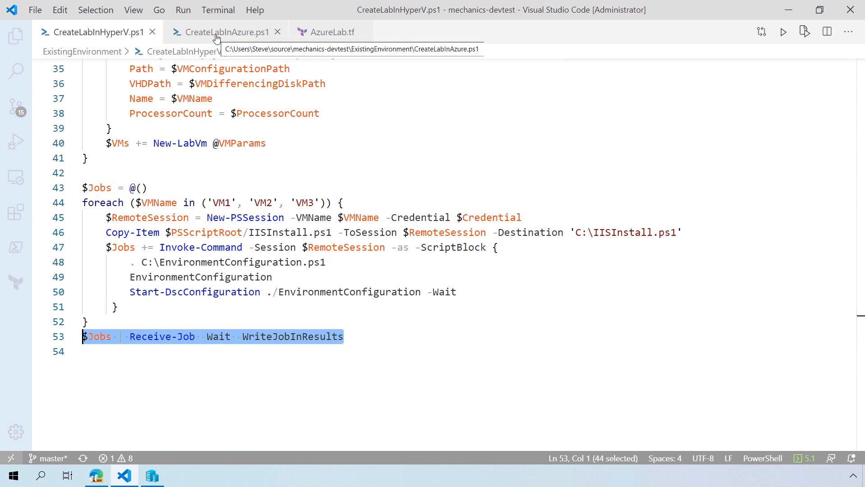
- In CreateLabInAzure.ps1, unfold the $VMParams region, highlight the Receive-Job line, then return to DevTest Labs
left_click(226, 33)
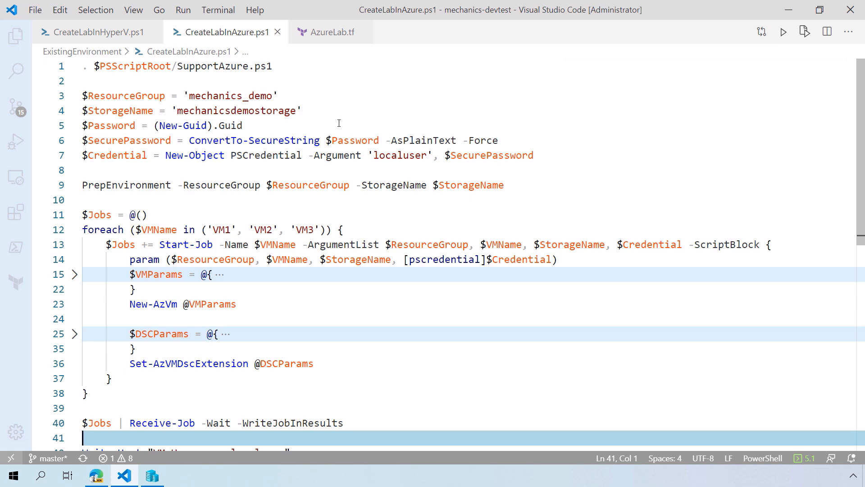
scroll("down", 3)
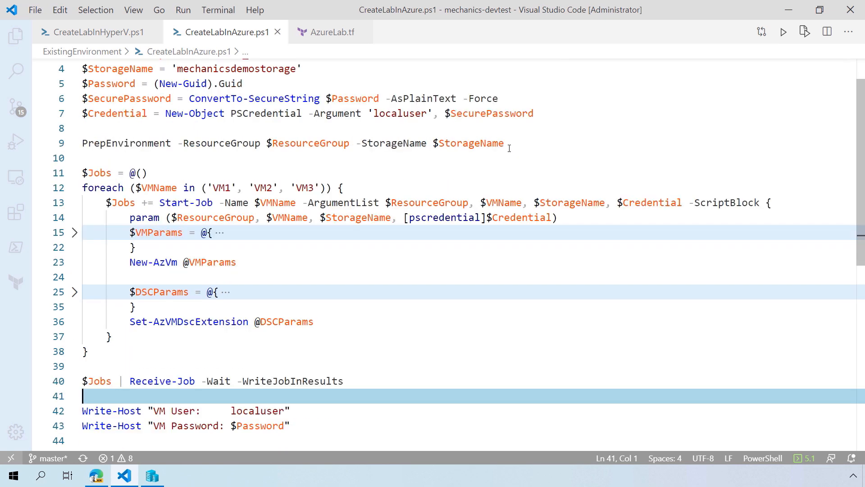
scroll("down", 3)
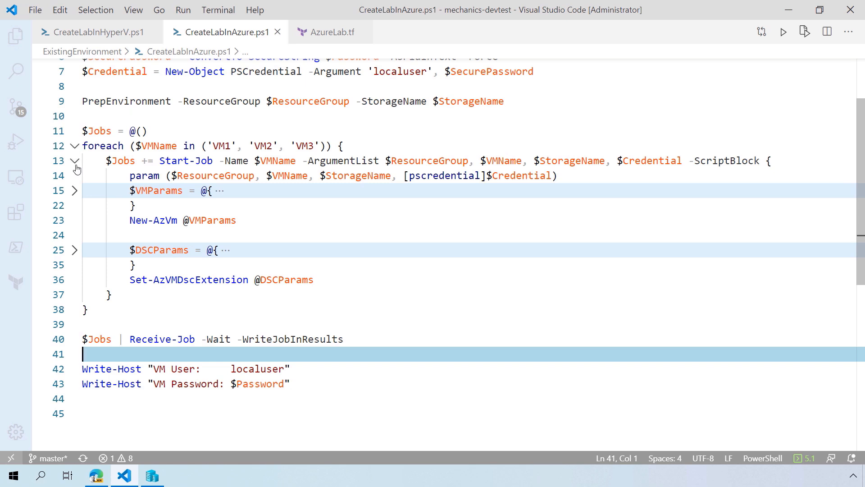
left_click(75, 190)
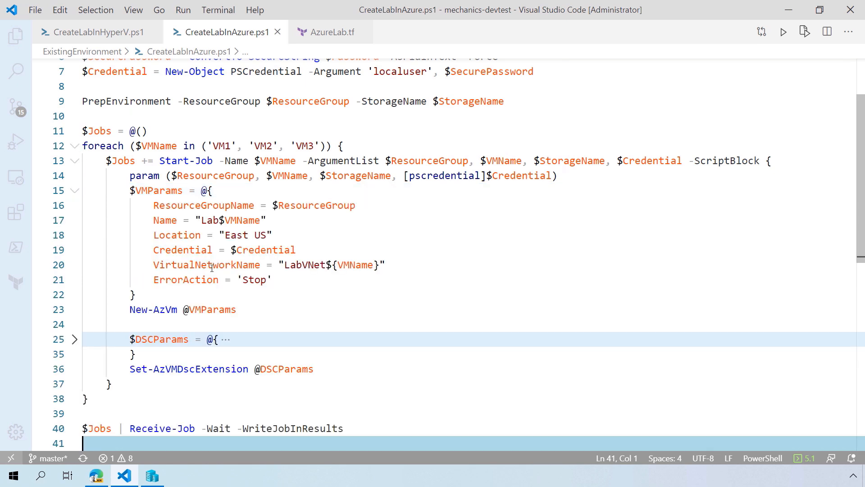
left_click_drag(154, 204, 271, 279)
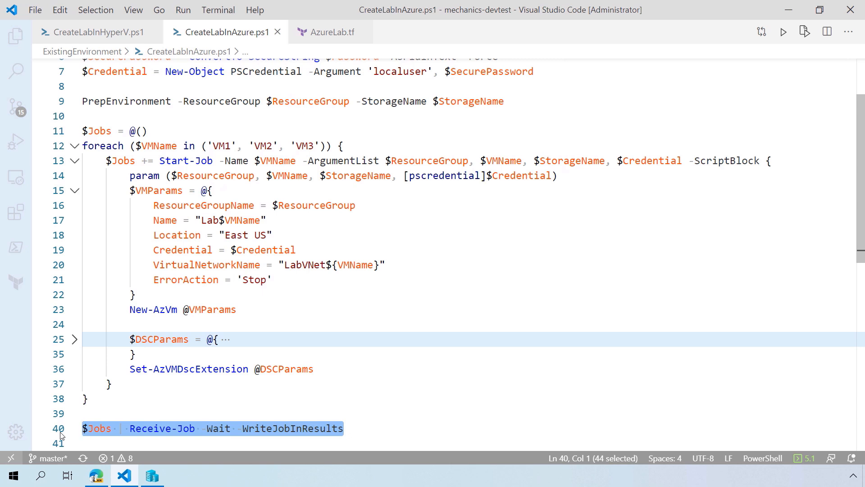
left_click(39, 428)
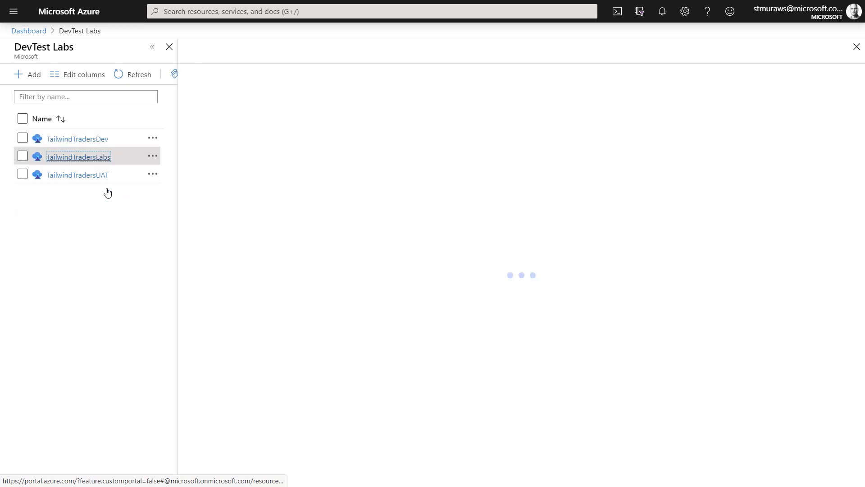
- In TailwindTradersLabs access control, start a role assignment with the DevTest Labs User role
left_click(78, 156)
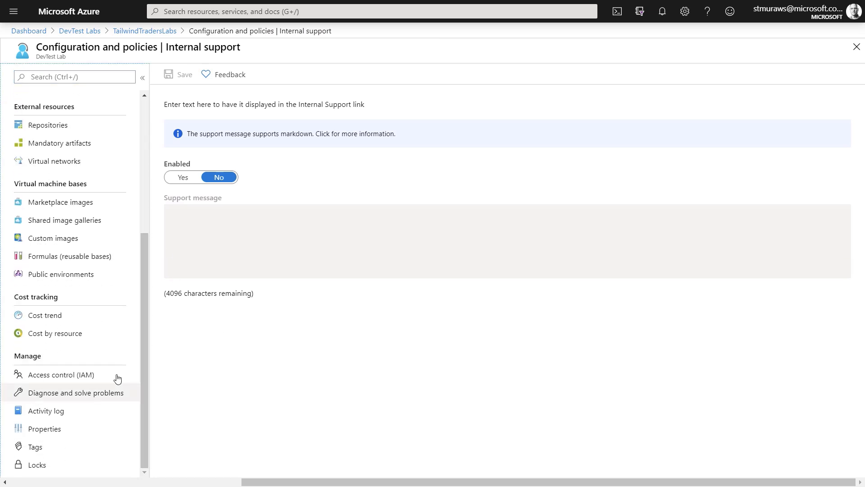
left_click(62, 374)
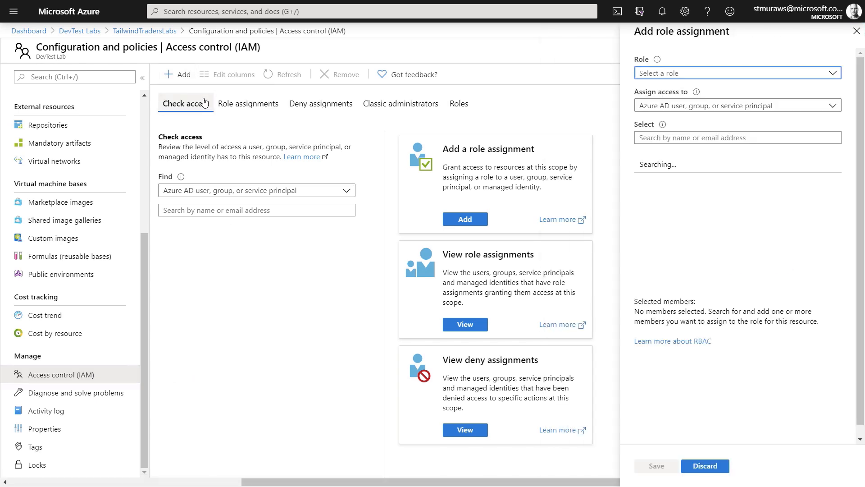
left_click(736, 72)
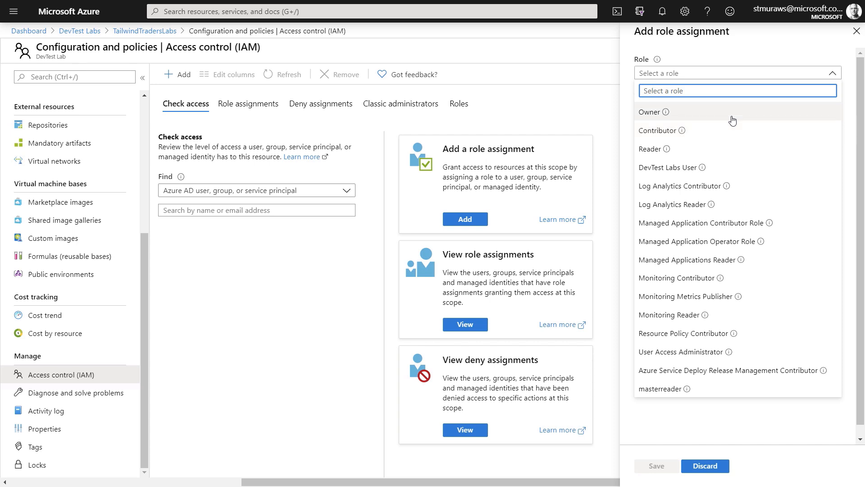
left_click(669, 168)
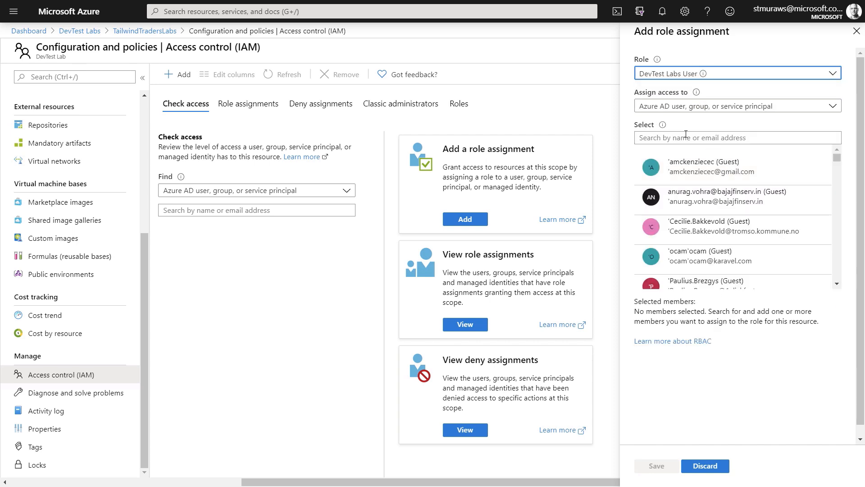
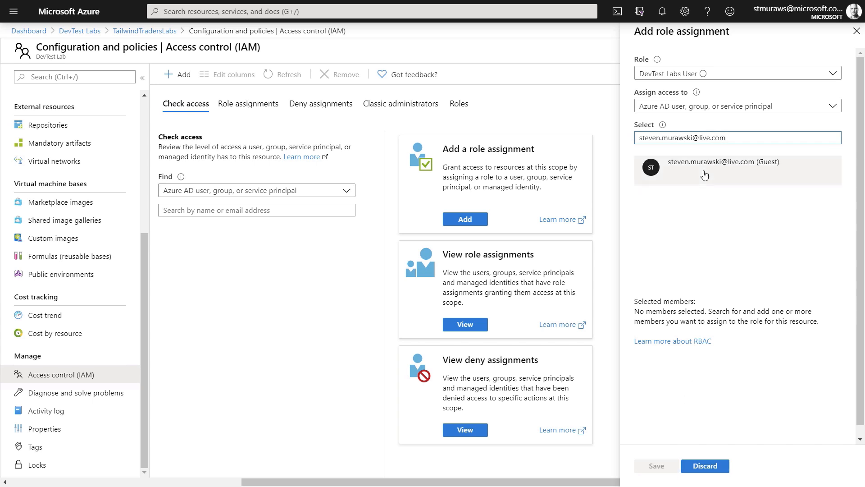
left_click(724, 166)
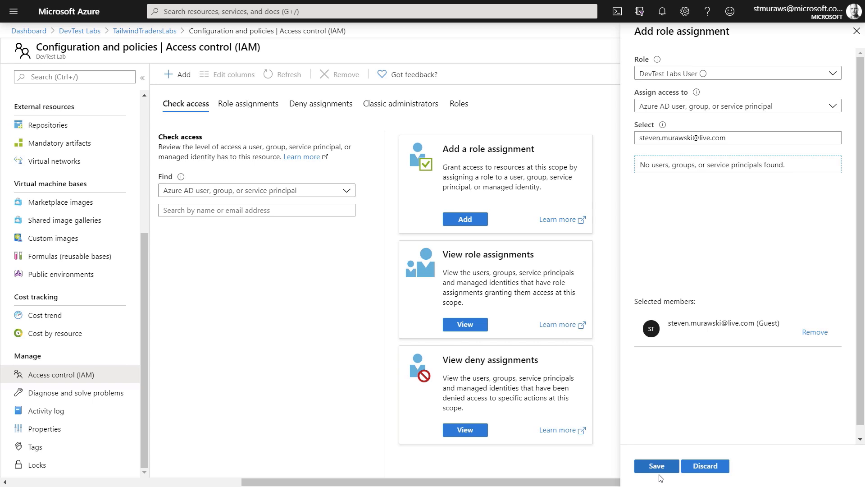
left_click(656, 466)
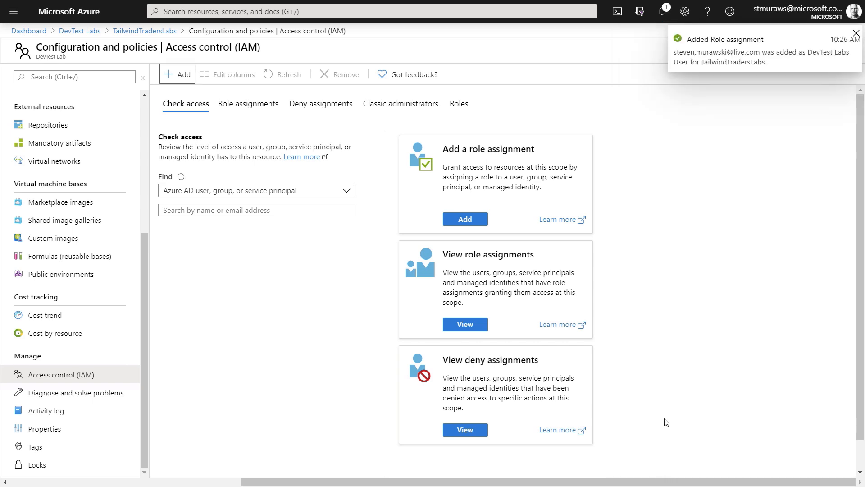
- Set a 2500 USD cost target under Cost trend with threshold Notify/Plot on chart enabled, and save
left_click(855, 33)
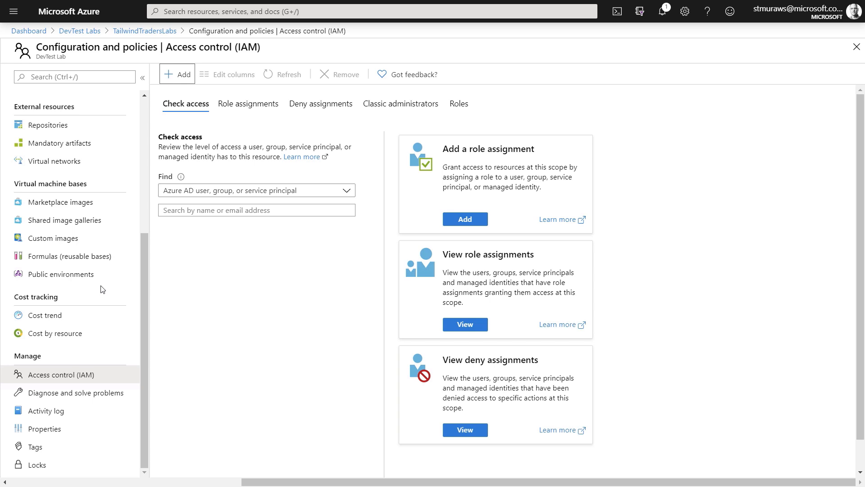
left_click(45, 315)
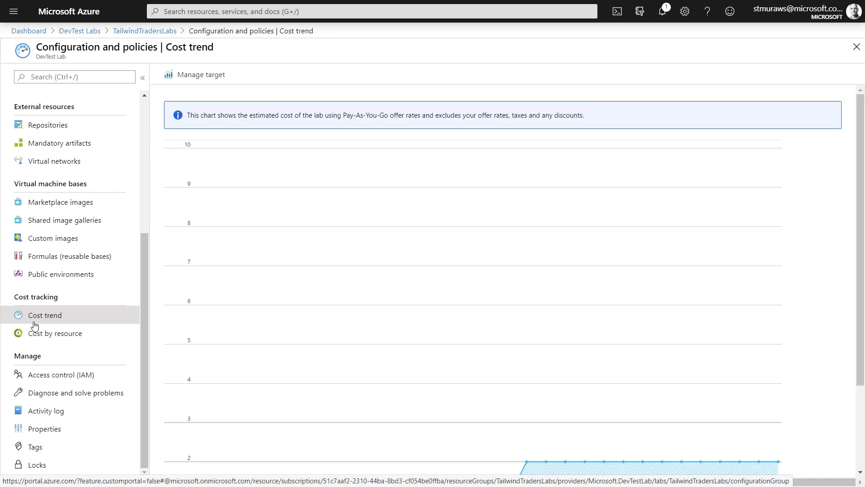
left_click(201, 75)
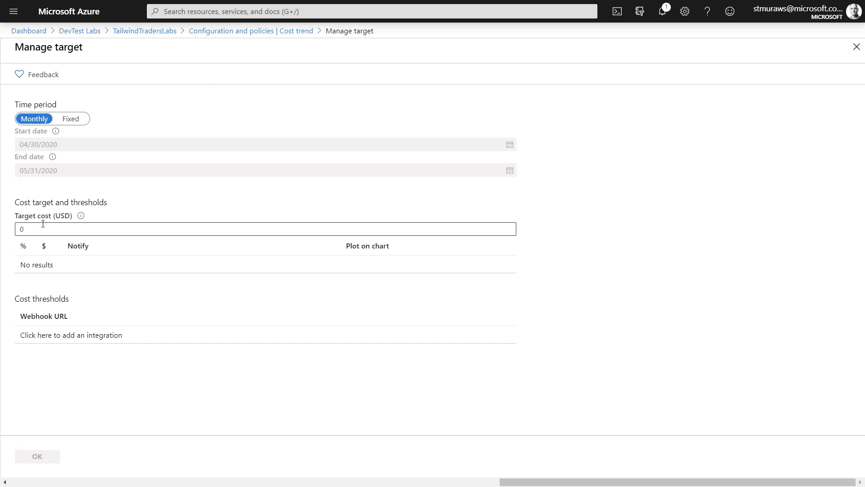
type("2500")
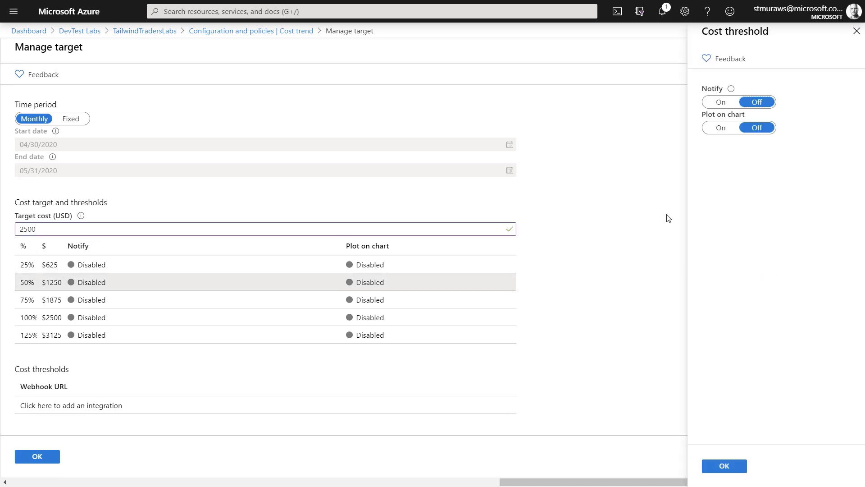
left_click(719, 127)
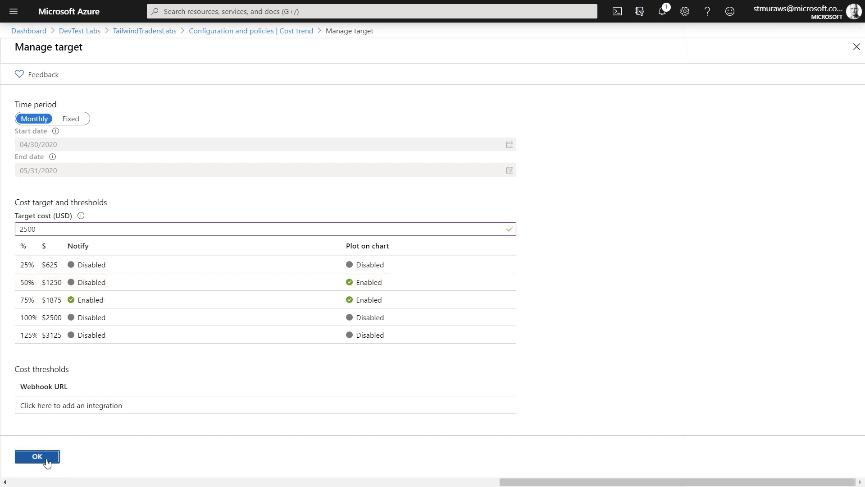
left_click(36, 456)
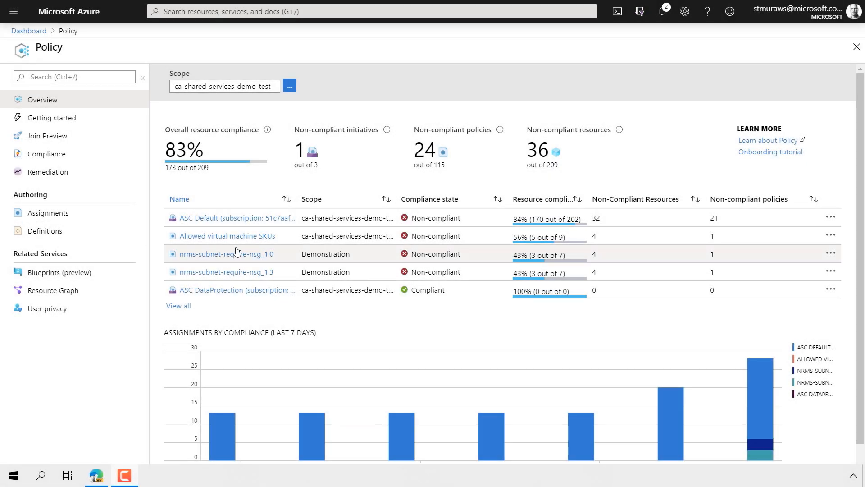
- Review the Policy compliance overview reporting 83% overall resource compliance
left_click(227, 235)
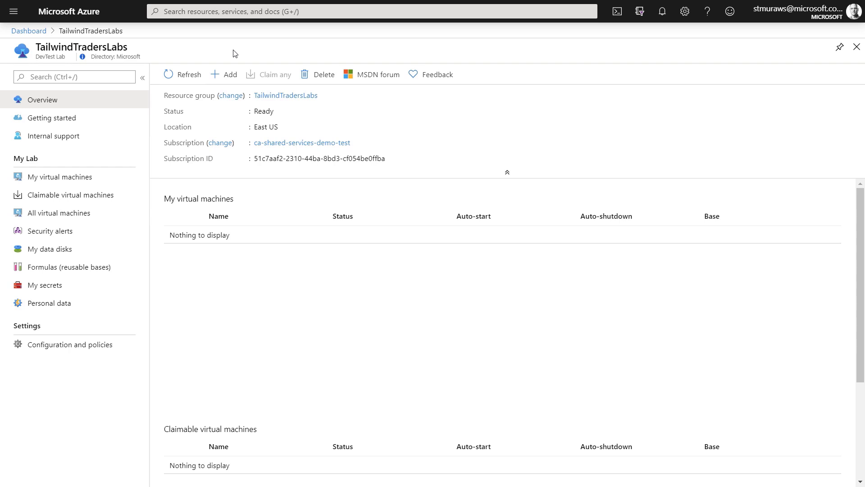
- Filter bases for 'windows server 2016 data' and choose Windows Server 2016 Datacenter
left_click(225, 75)
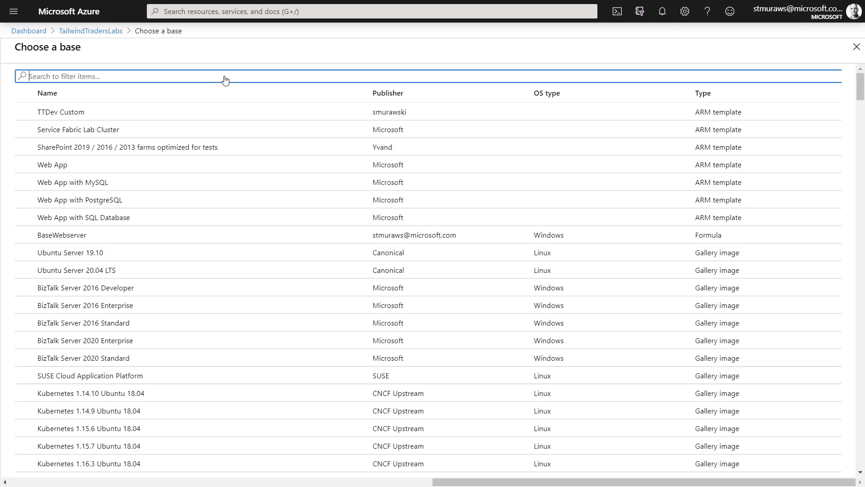
type("windows server 2016 data")
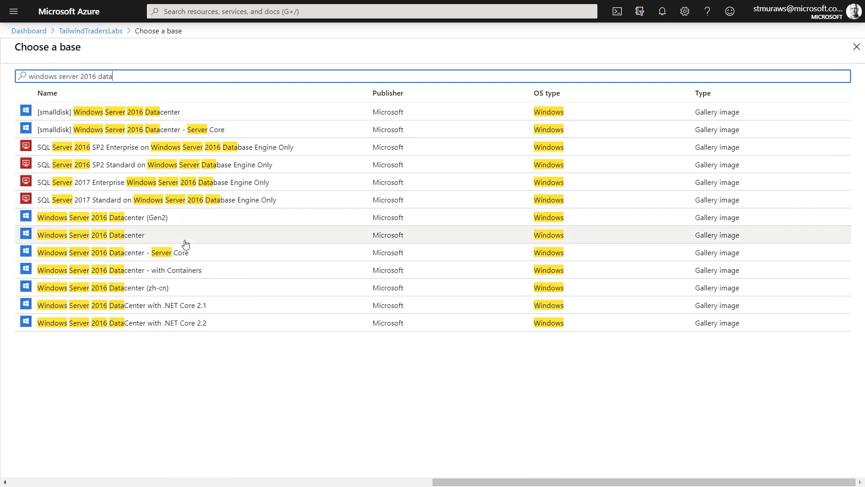
left_click(92, 234)
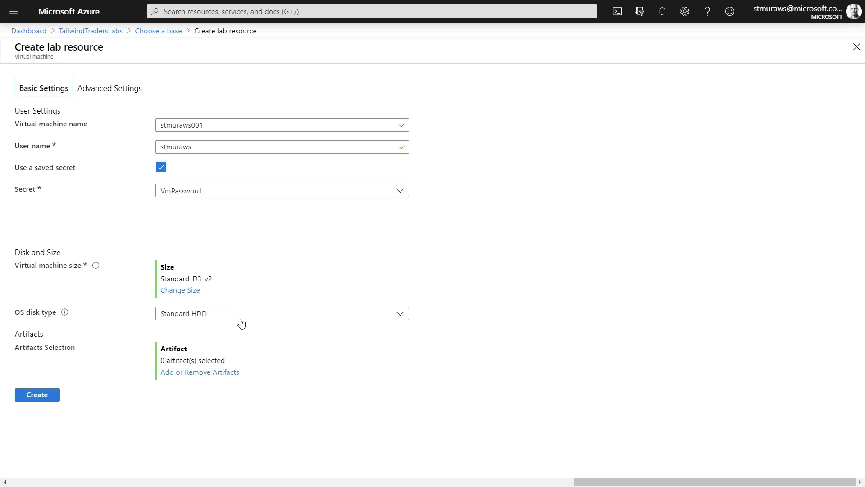
mouse_move(201, 378)
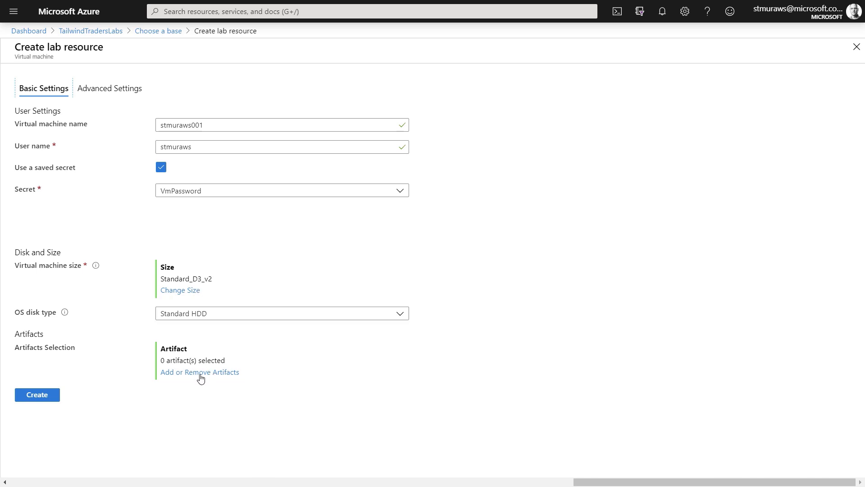
- Add the Internet Information Services artifact and create the lab VM
left_click(199, 371)
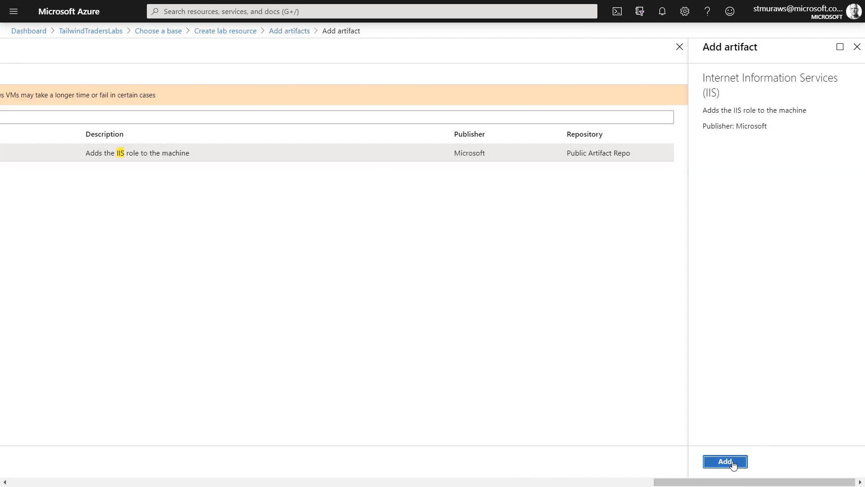
left_click(724, 461)
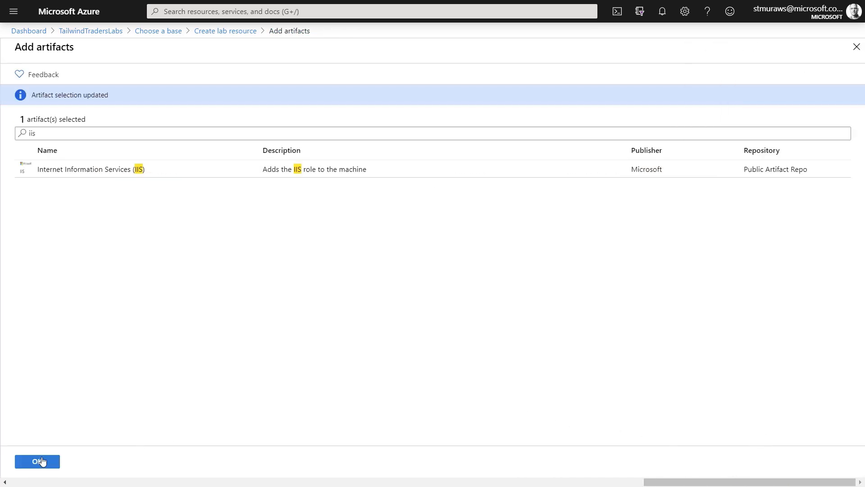
left_click(37, 460)
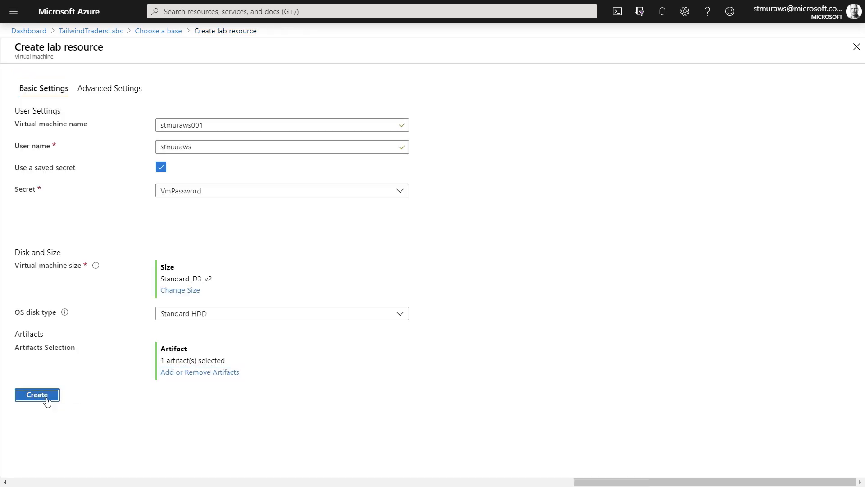
left_click(36, 395)
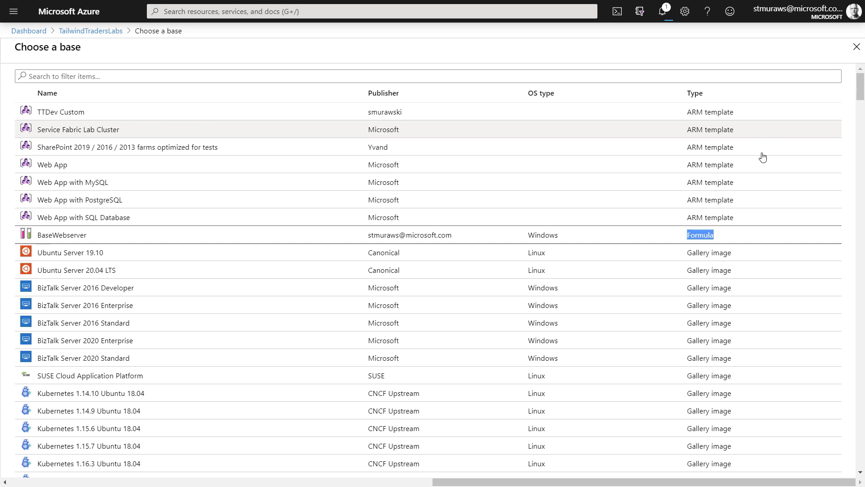
mouse_move(748, 121)
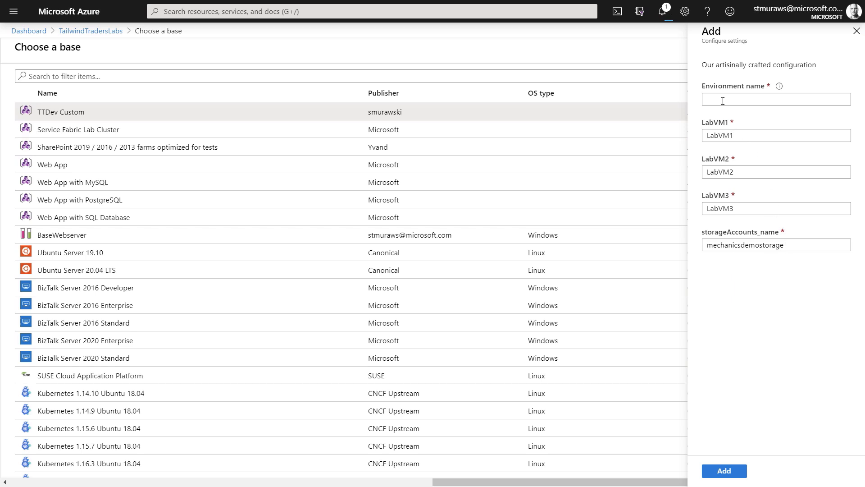
- Start naming the TTDev Custom environment 'My' in the Add pane
type("My")
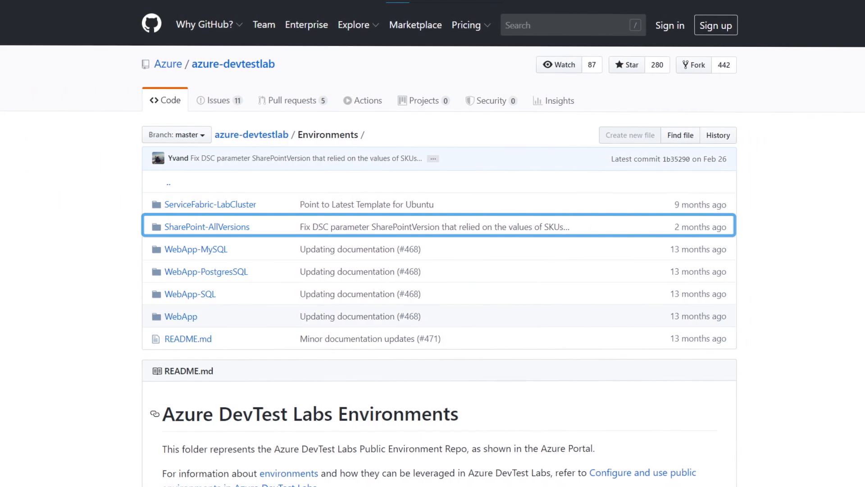
- Scroll through the environment templates listed in the azure-devtestlab Environments folder
scroll("down", 3)
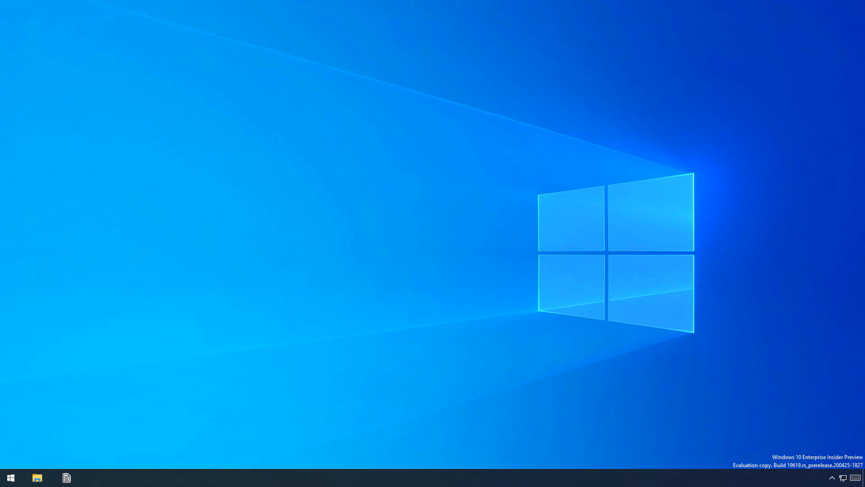
- Launch the Contoso Invoicing (WVDContoso.com) tile from the Start menu's app list
left_click(10, 477)
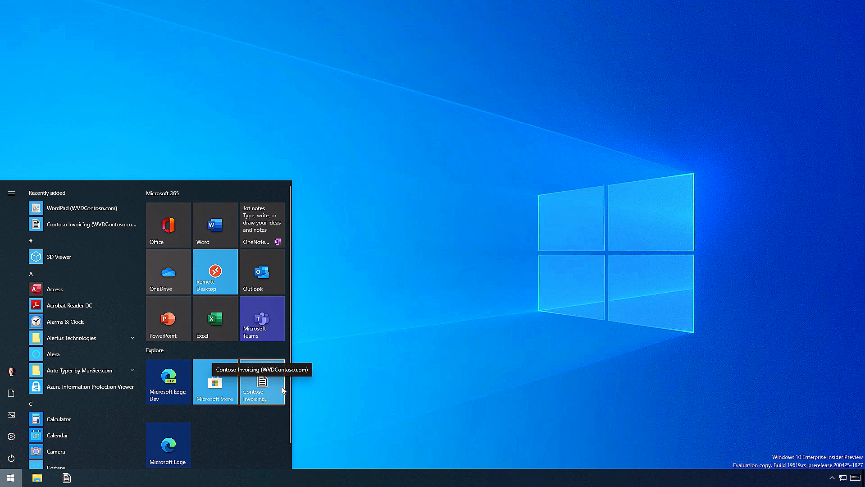
left_click(261, 382)
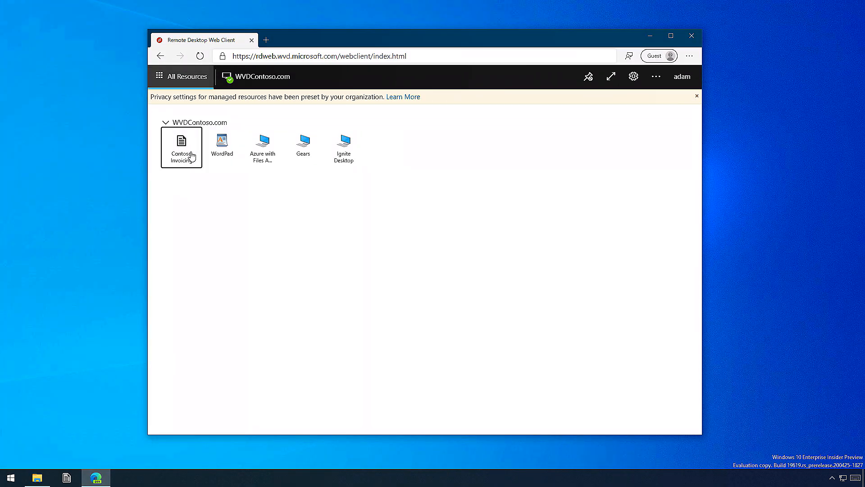
- Start the Contoso Invoicing remote app, then return to All Resources
double_click(181, 143)
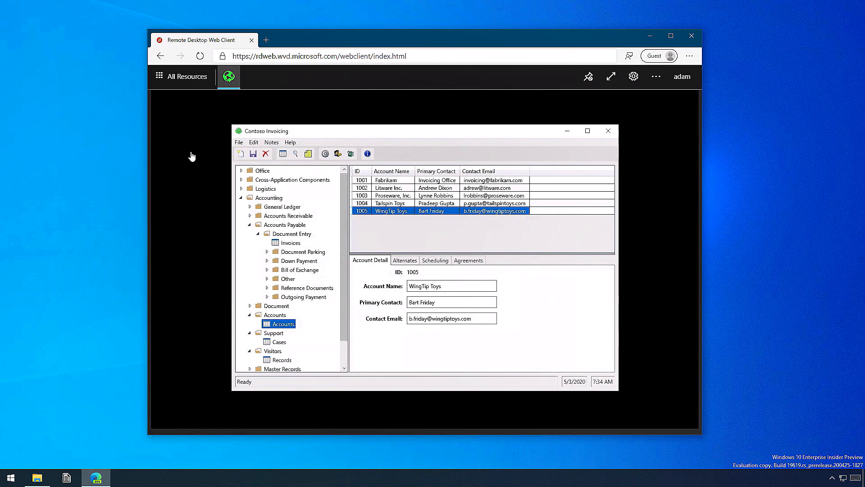
mouse_move(343, 262)
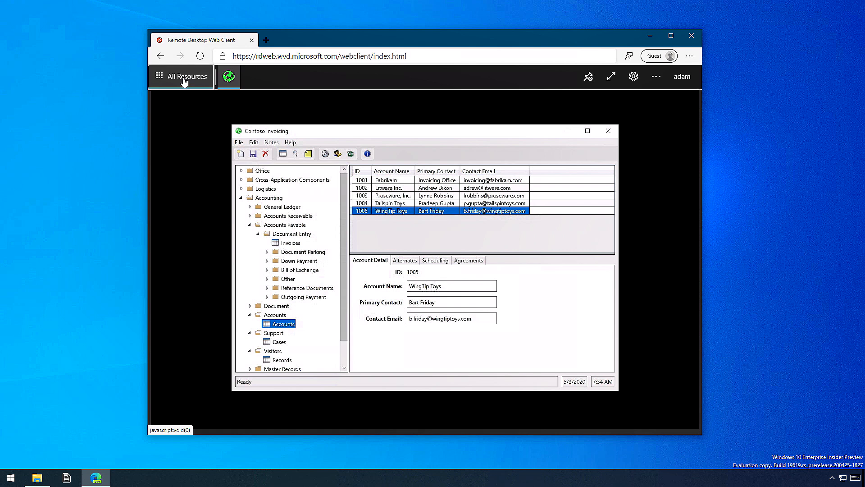
left_click(187, 76)
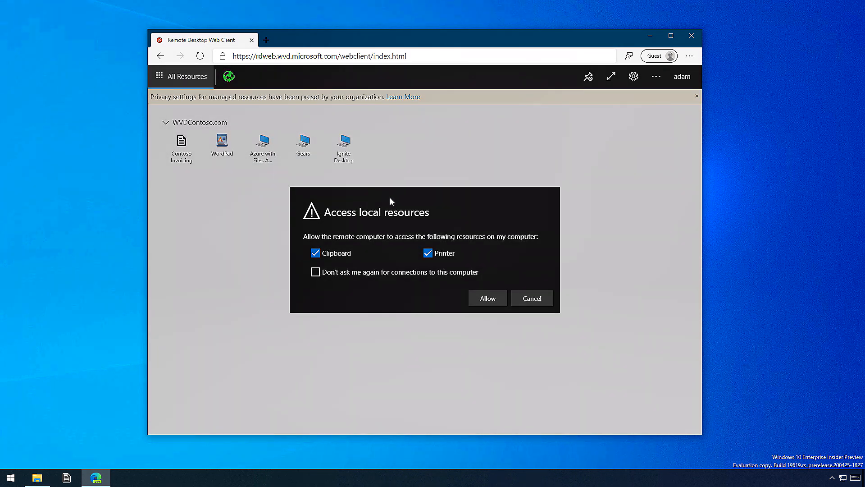
- Connect to Ignite Desktop, allowing clipboard and printer access and submitting credentials
left_click(486, 299)
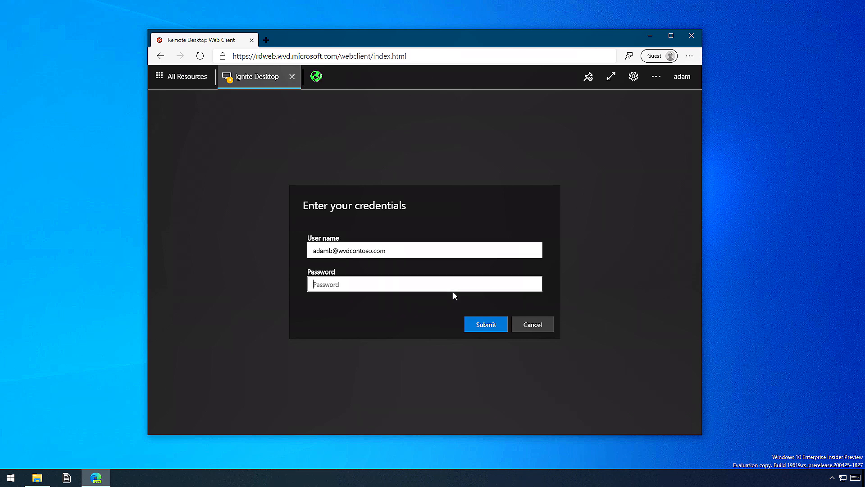
left_click(485, 324)
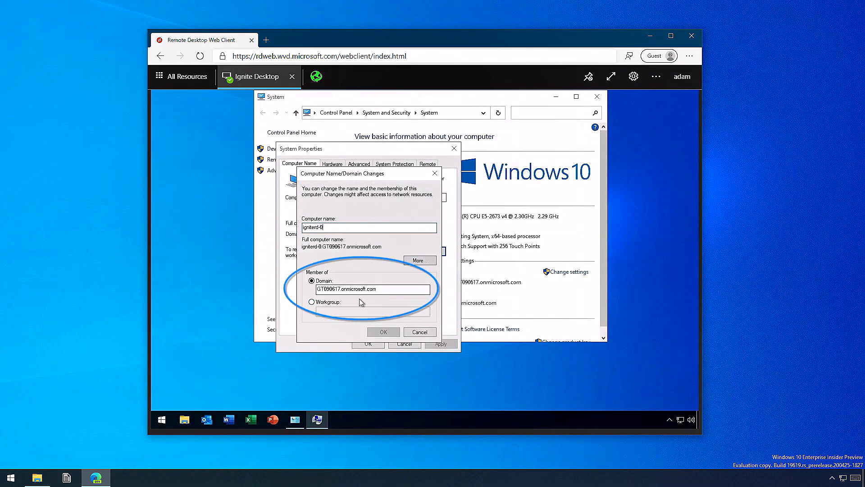
mouse_move(365, 303)
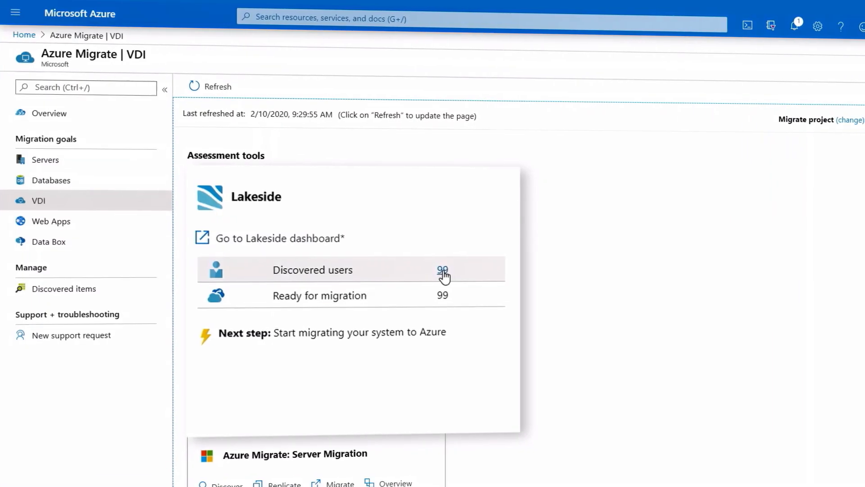
- View the discovered users count for the Lakeside VDI assessment in Azure Migrate
left_click(442, 270)
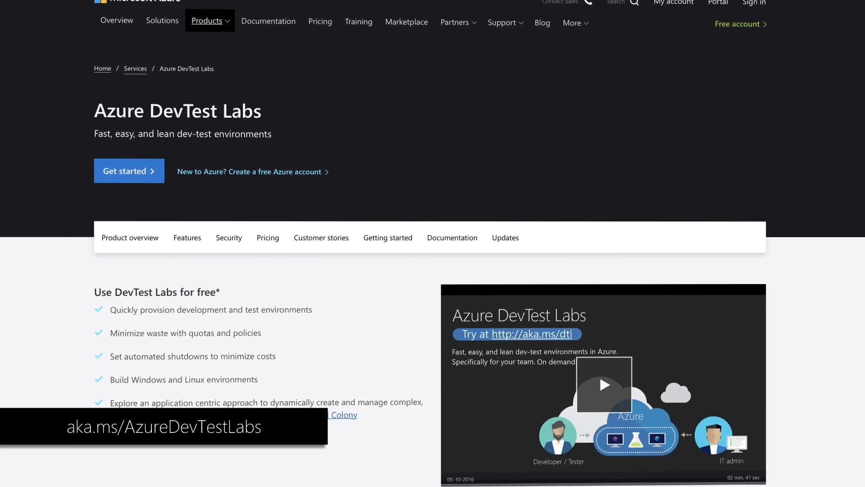
- Scroll the Azure DevTest Labs product page past its free-use benefits and intro video
scroll("down", 3)
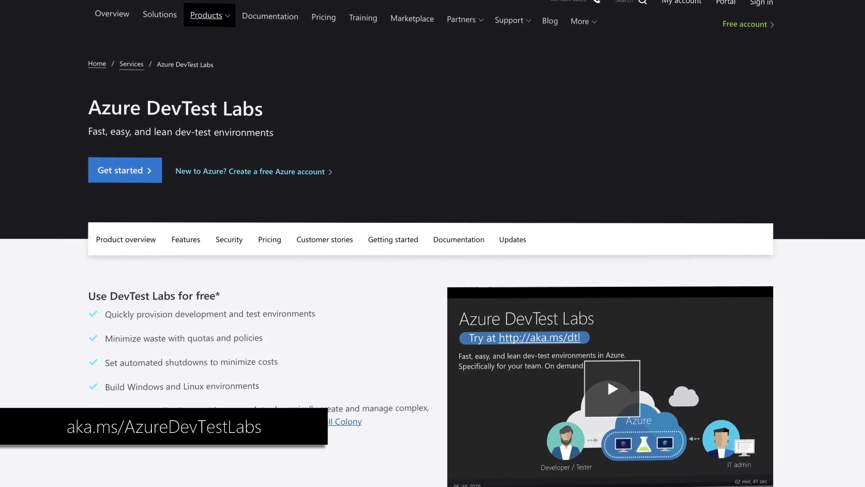